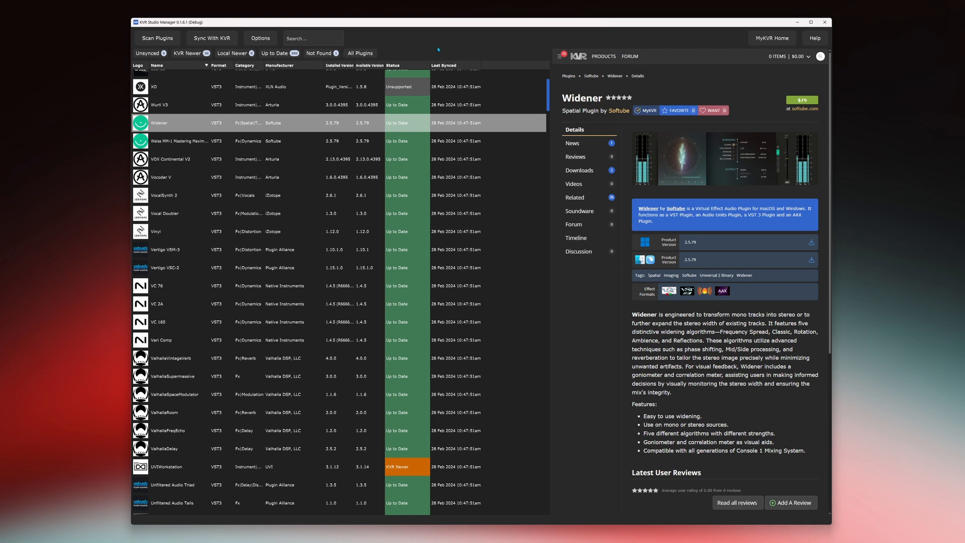
pyautogui.moveTo(533, 177)
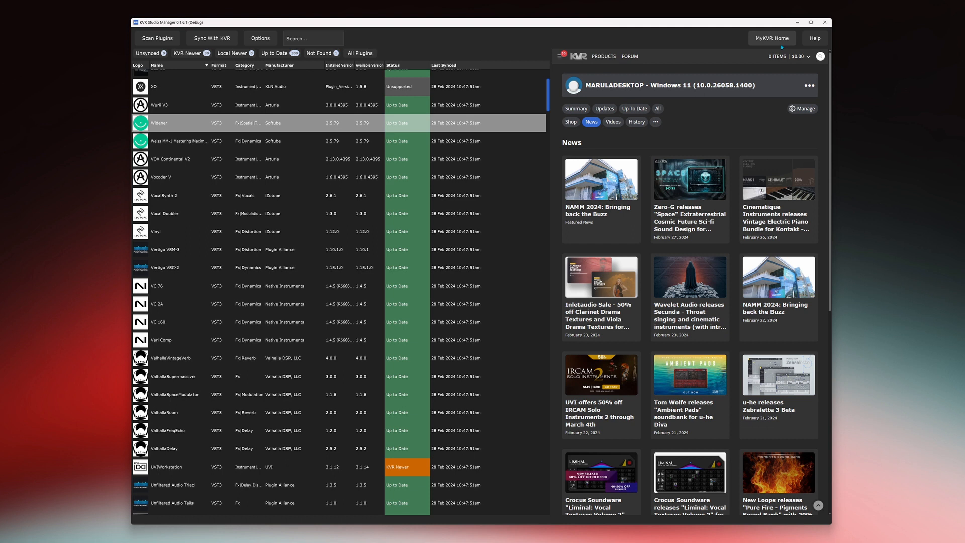
pyautogui.moveTo(585, 132)
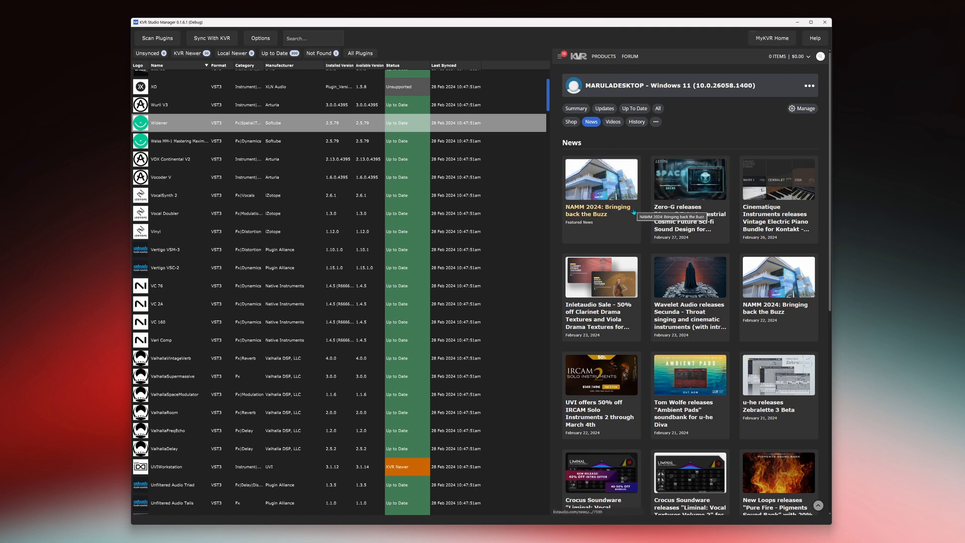
pyautogui.moveTo(669, 248)
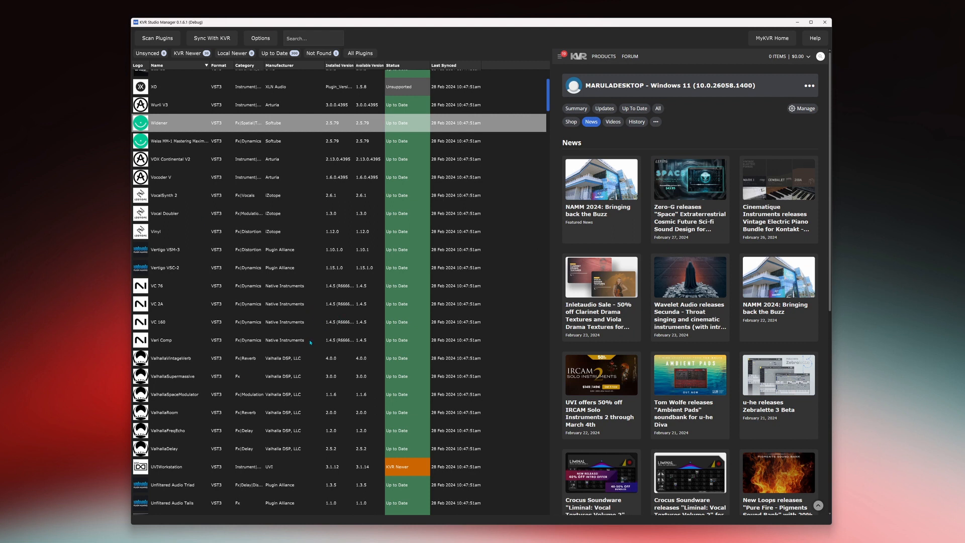
pyautogui.moveTo(198, 486)
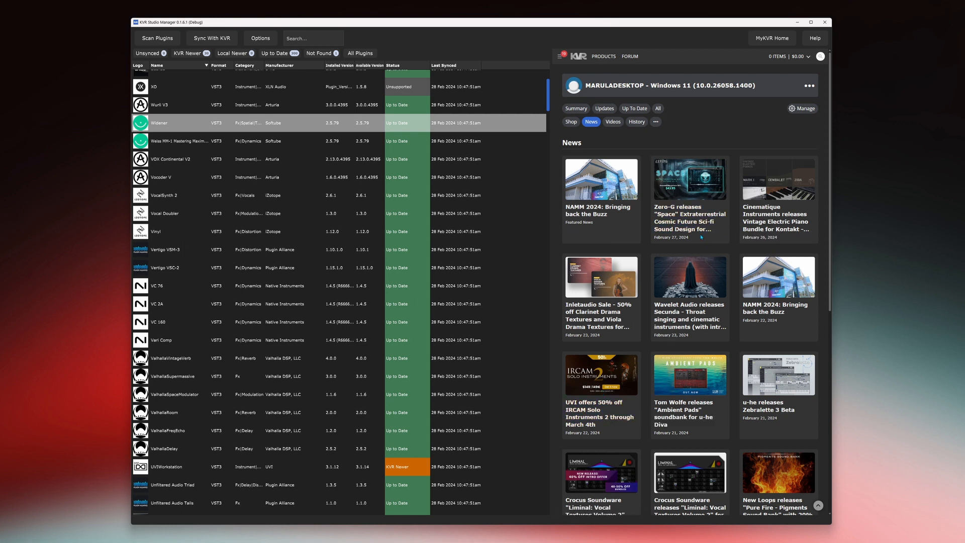
pyautogui.moveTo(690, 221)
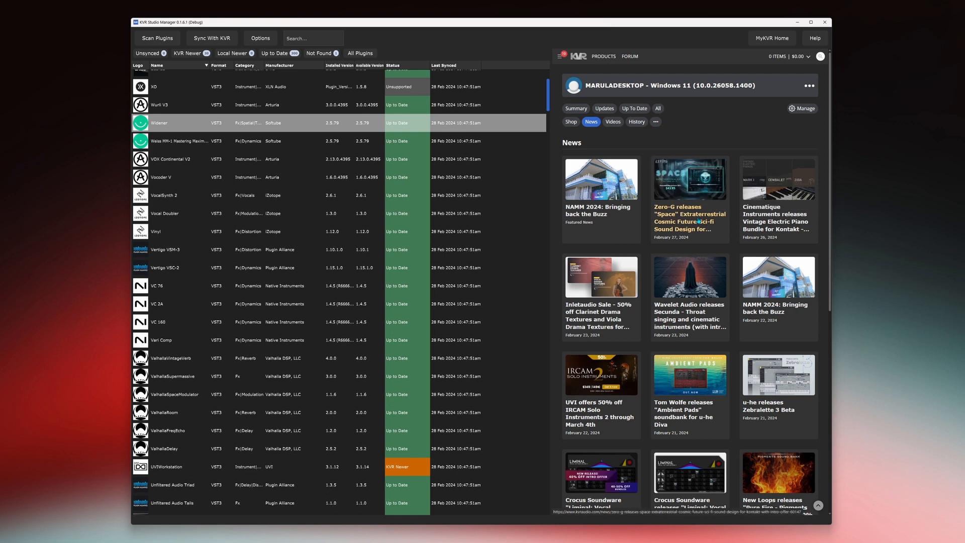
pyautogui.moveTo(656, 143)
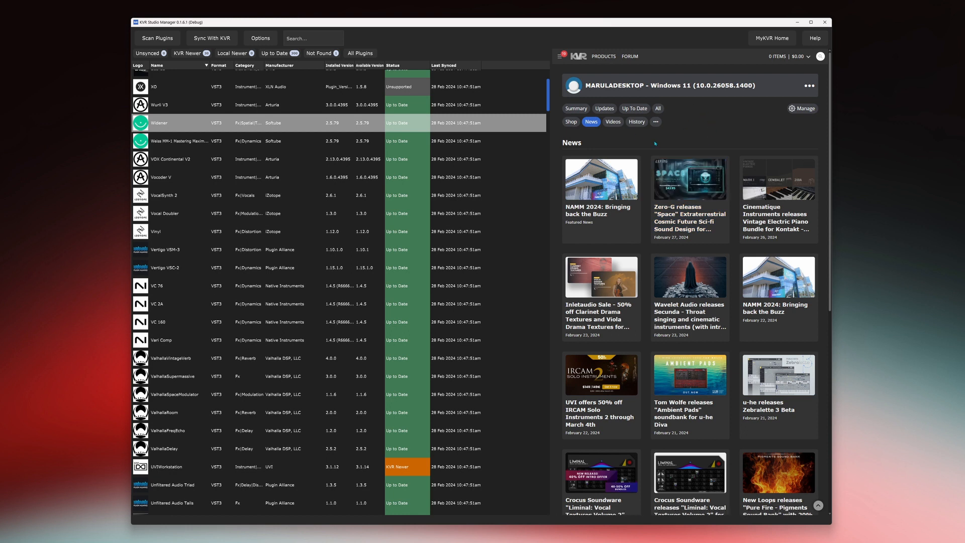
# - Show the Shop listing of marketplace sounds and focus the plugin Search box
pyautogui.click(570, 121)
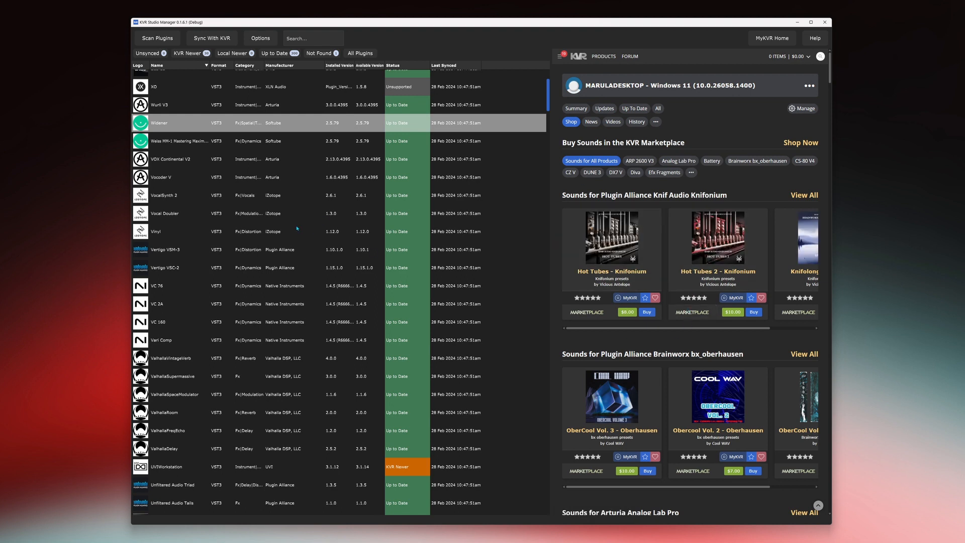
pyautogui.moveTo(453, 380)
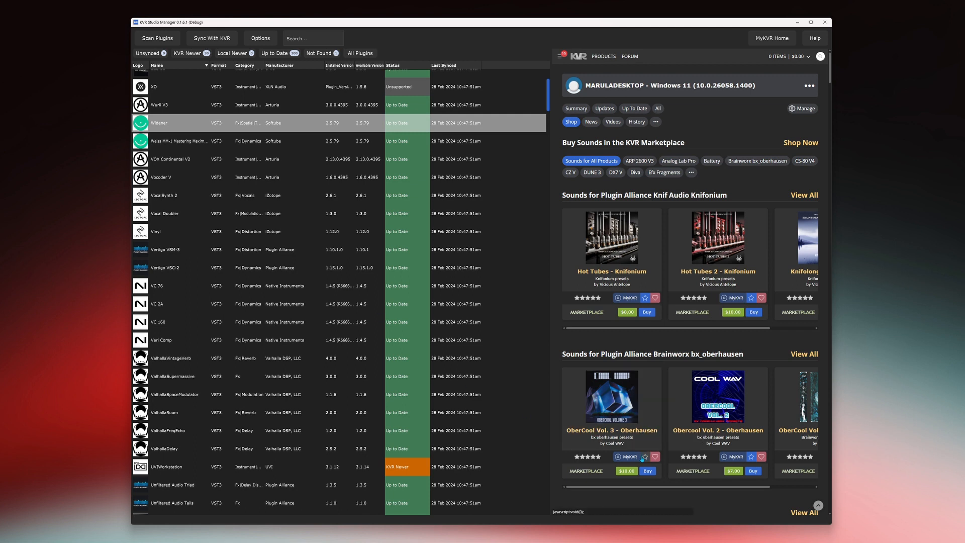
pyautogui.click(312, 38)
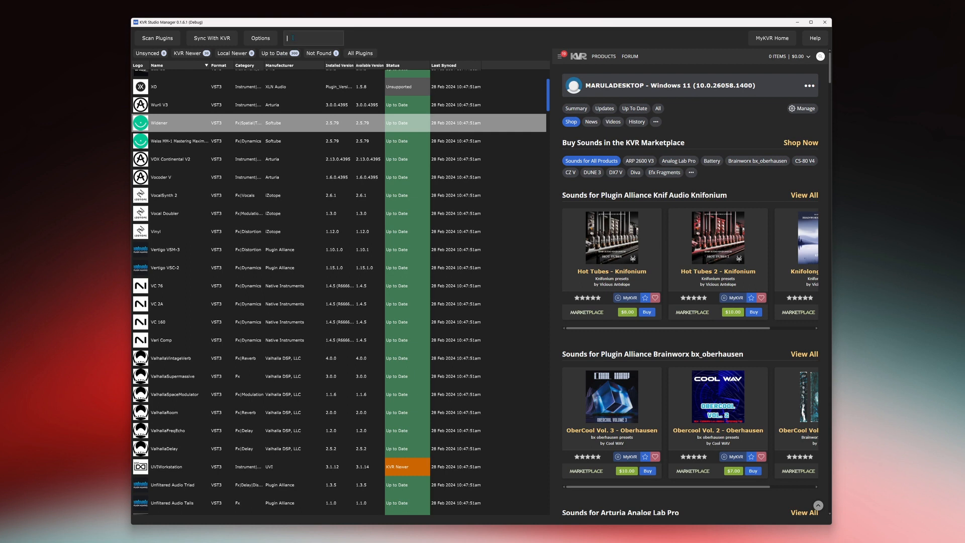
# - Filter the plugin list to 'oberhausen' and browse bx_oberhausen's soundware packs
pyautogui.write('oberhausen')
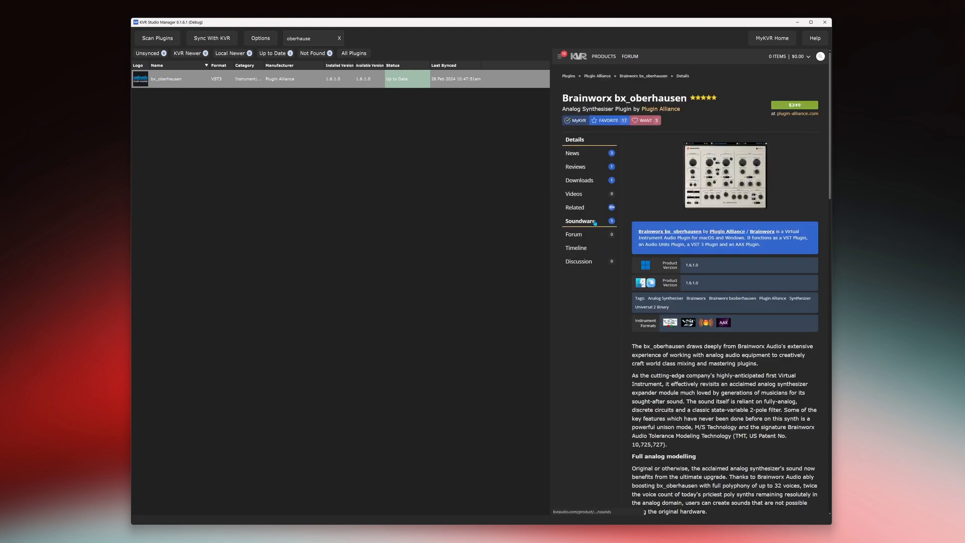
pyautogui.moveTo(655, 167)
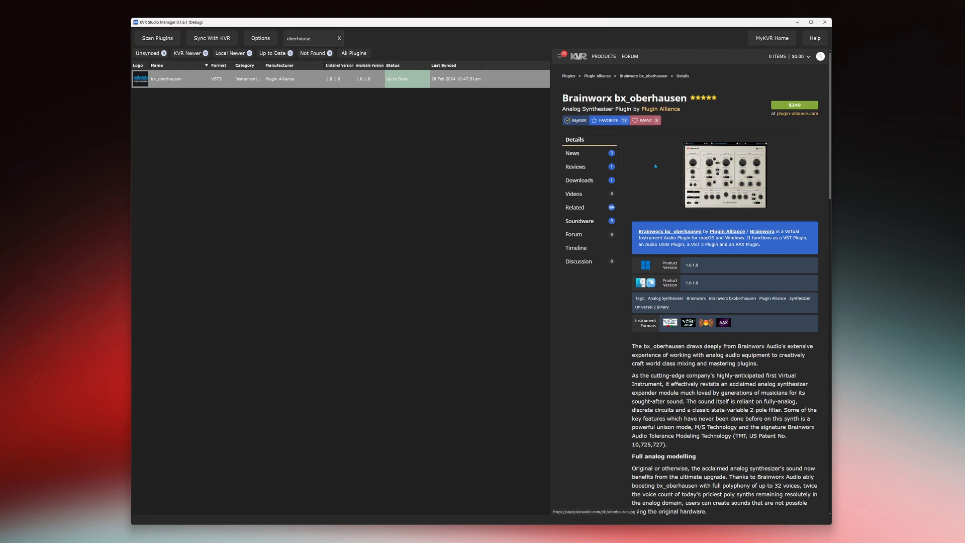
pyautogui.click(579, 220)
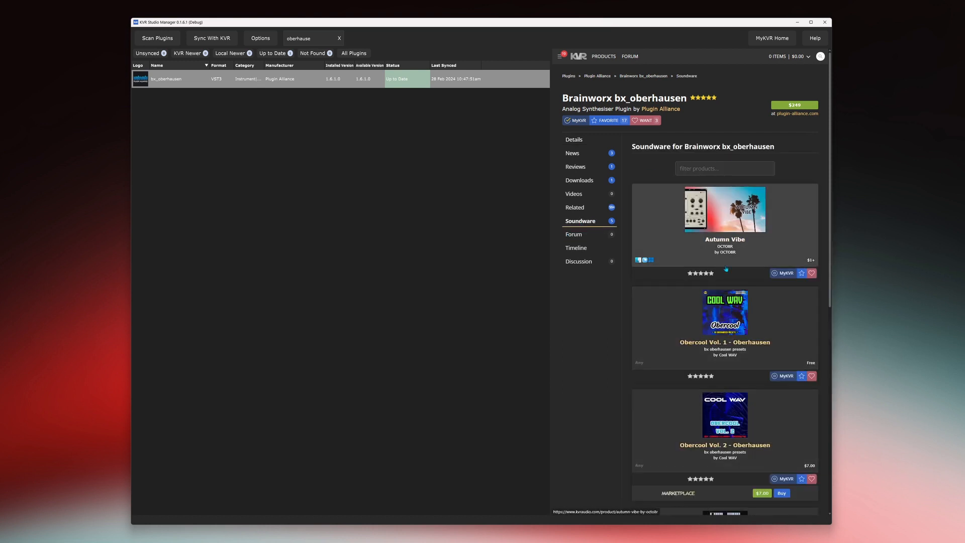
pyautogui.scroll(-3)
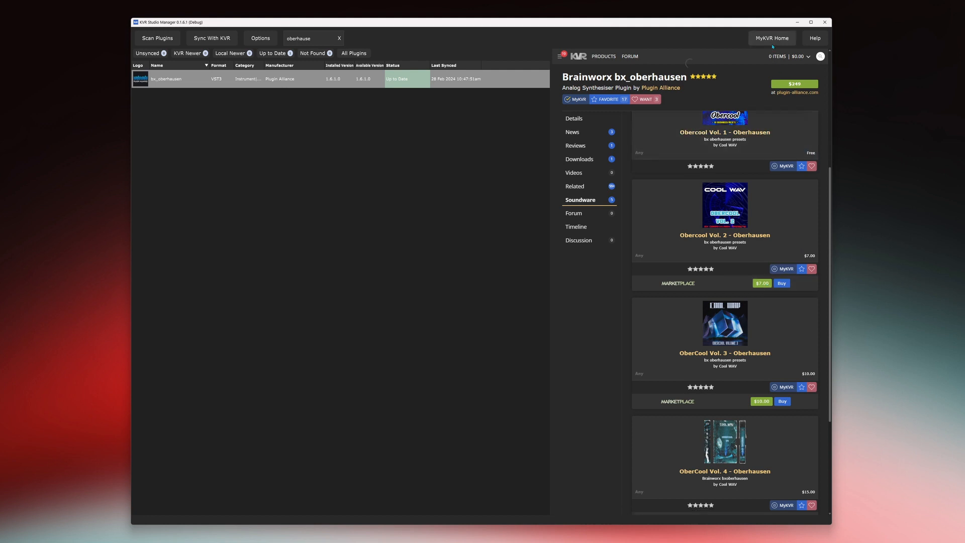
# - Return to MyKVR Home and view the Summary of computer specs and plugin statistics
pyautogui.click(772, 37)
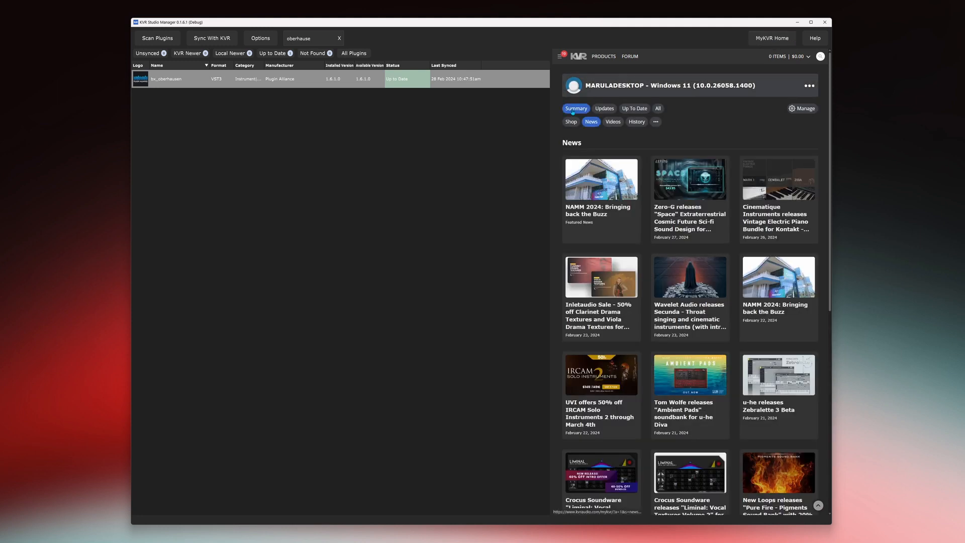
pyautogui.click(576, 109)
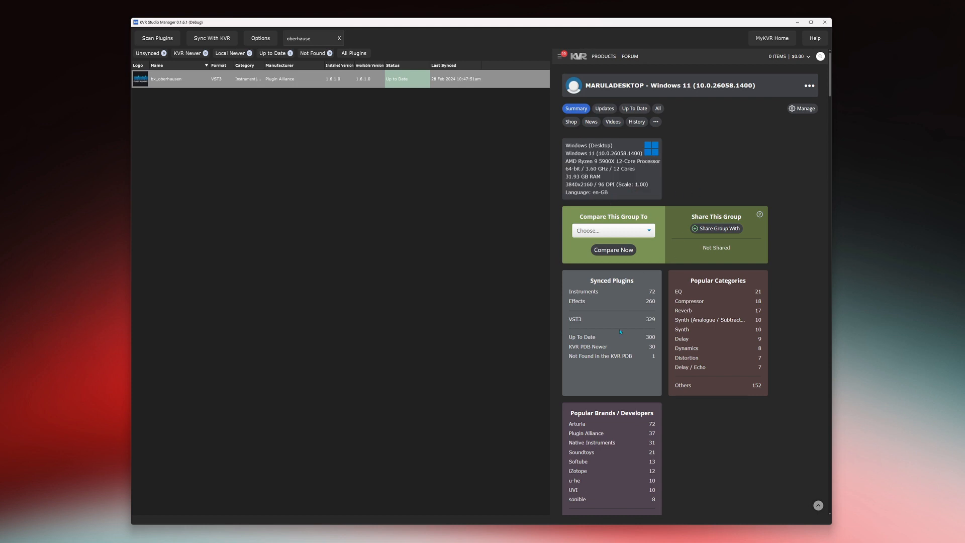
pyautogui.moveTo(617, 307)
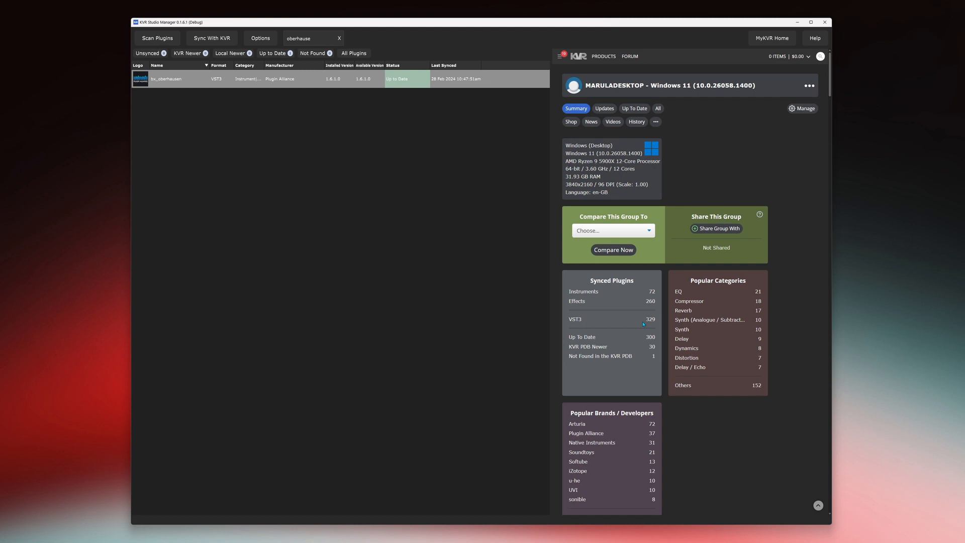
pyautogui.moveTo(645, 343)
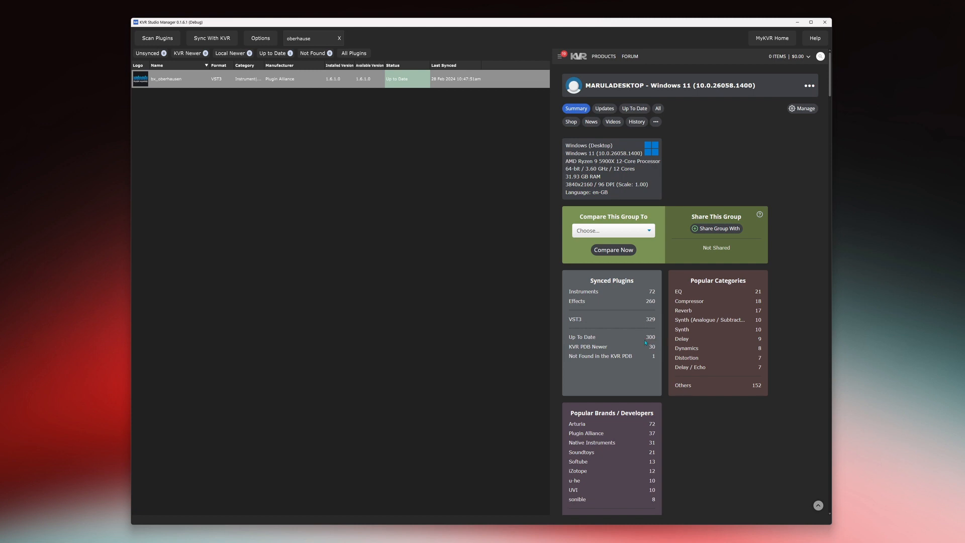
pyautogui.moveTo(782, 312)
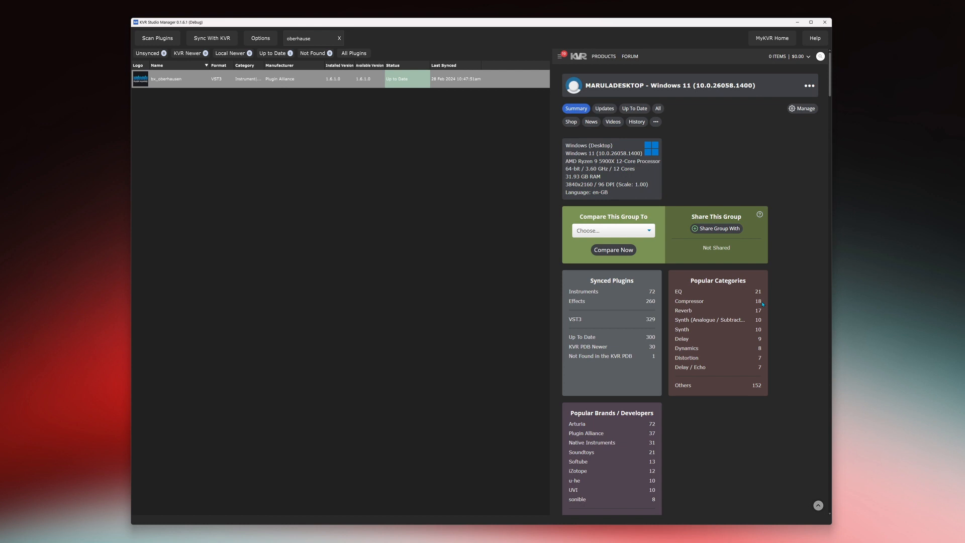
pyautogui.scroll(-3)
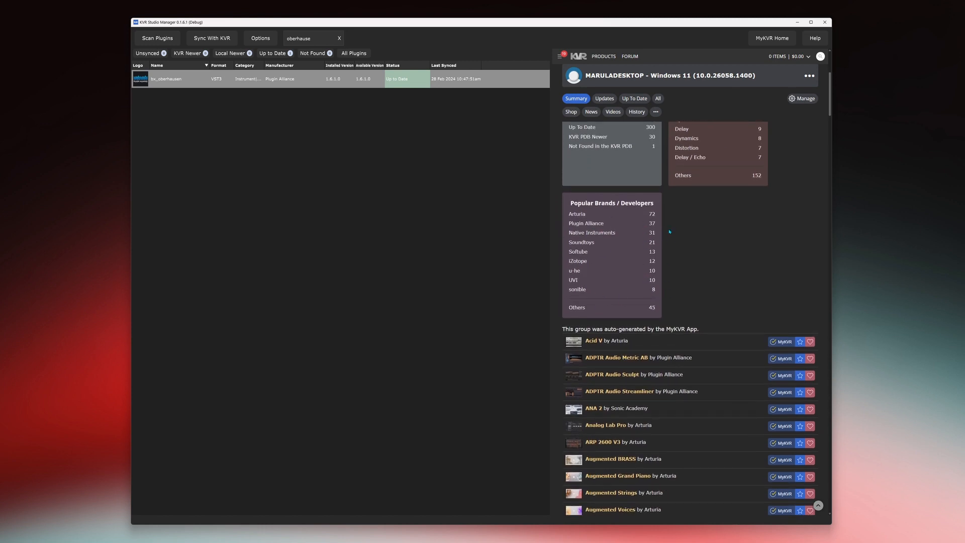
pyautogui.moveTo(661, 232)
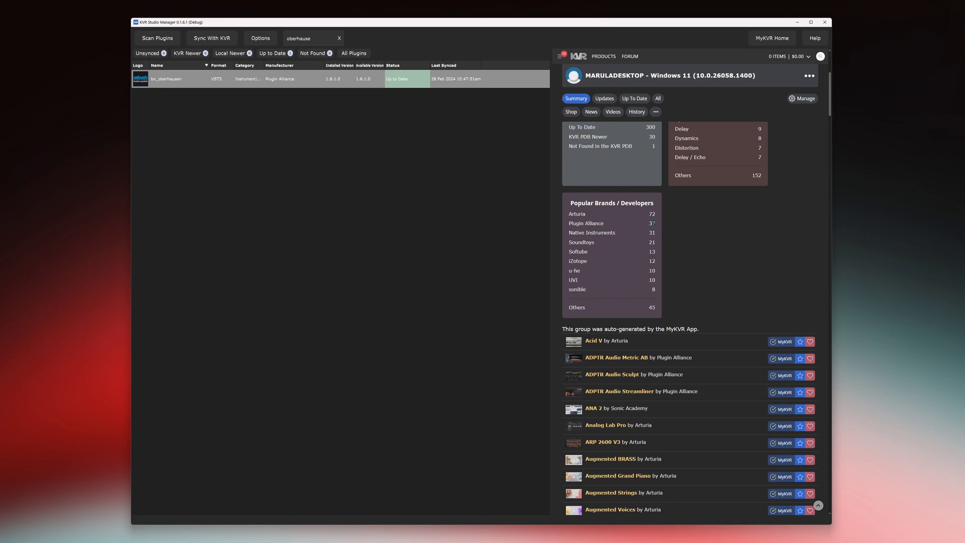
pyautogui.scroll(-3)
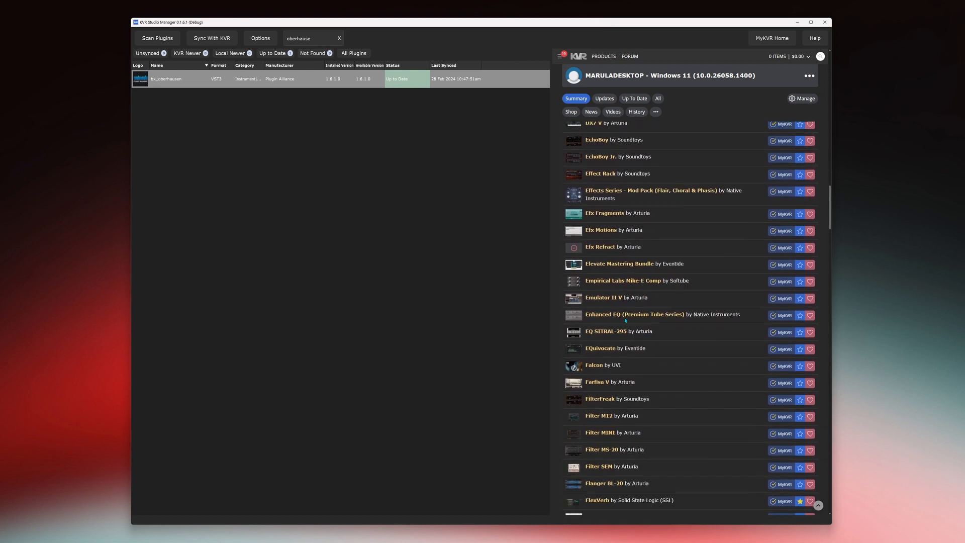
pyautogui.scroll(-3)
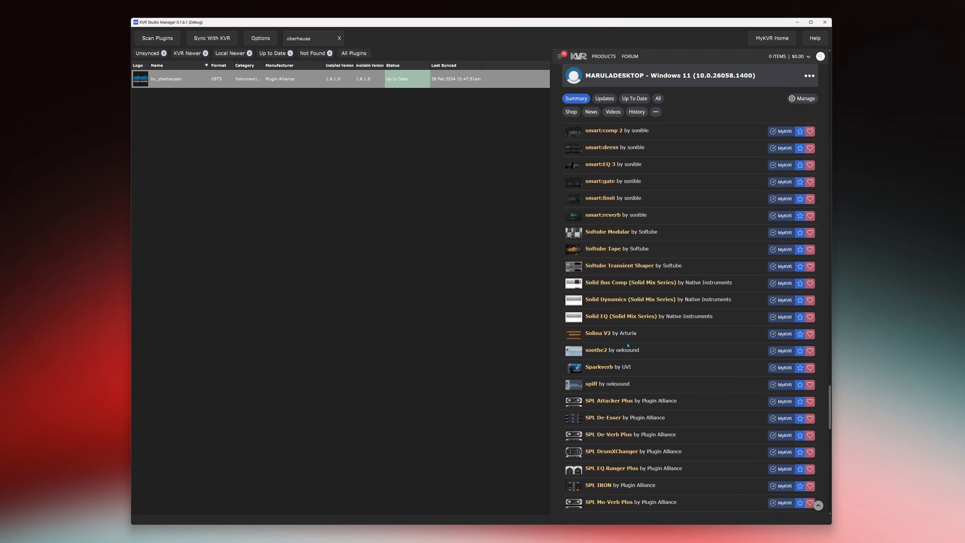
pyautogui.click(576, 98)
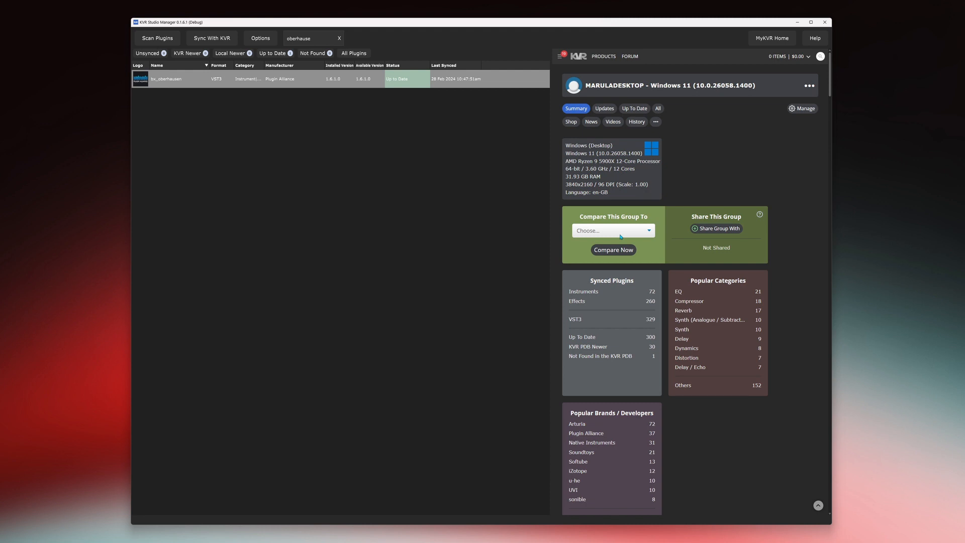
pyautogui.moveTo(692, 153)
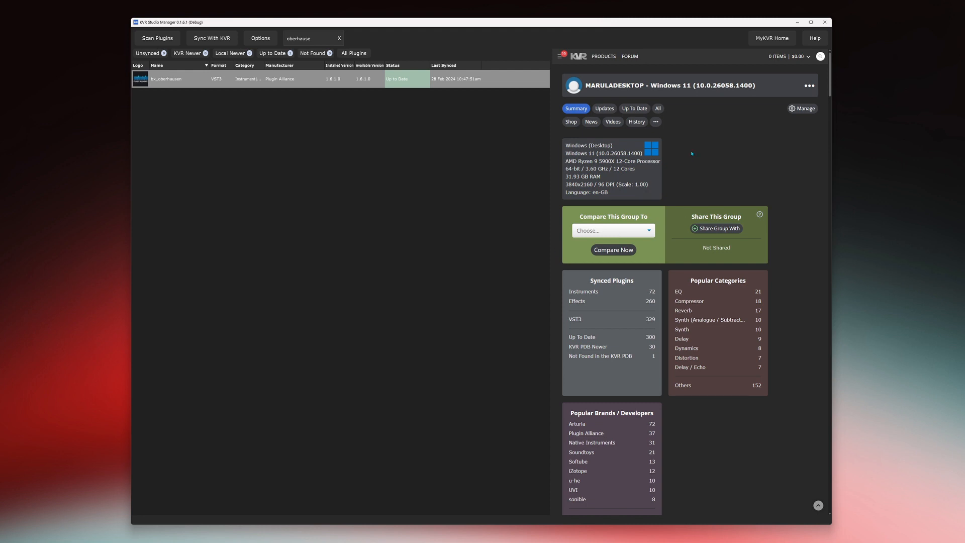
pyautogui.click(612, 122)
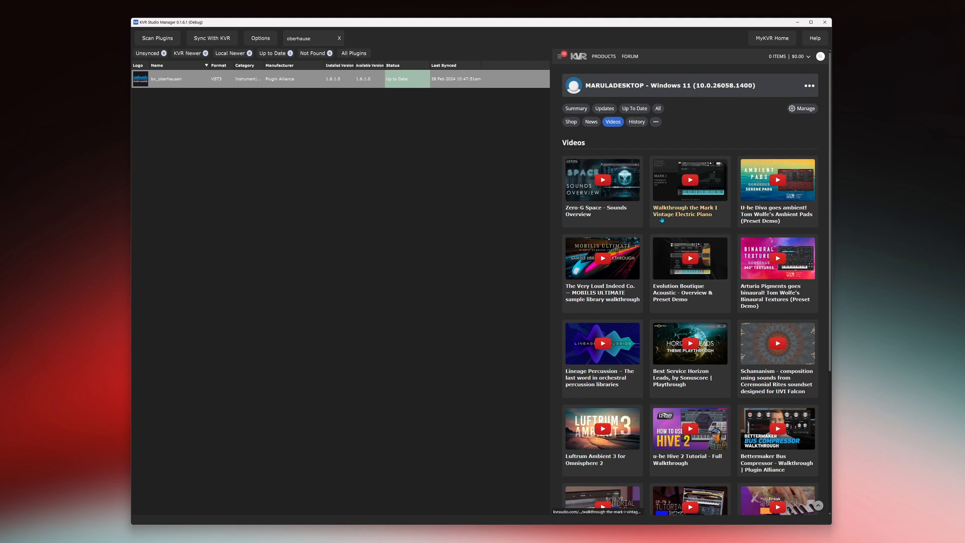
pyautogui.moveTo(689, 210)
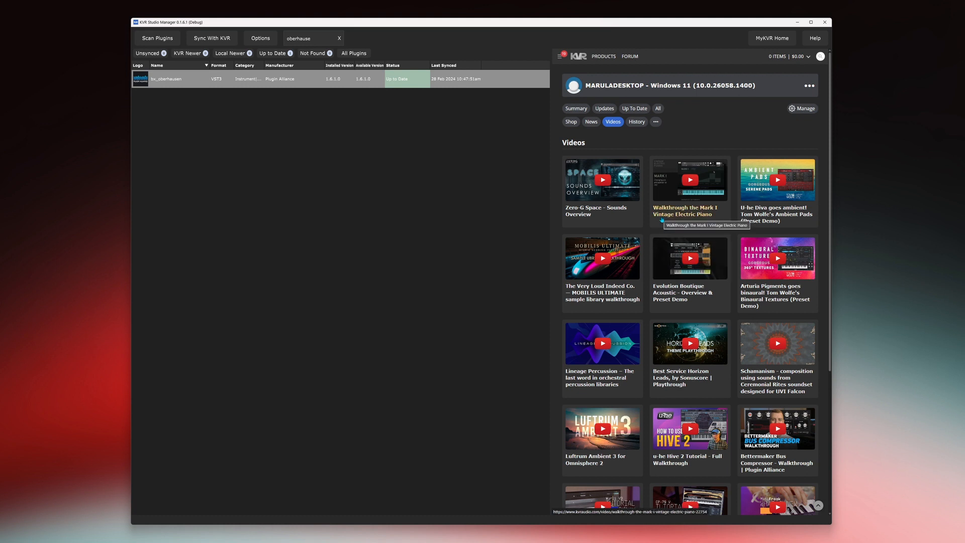
pyautogui.moveTo(837, 252)
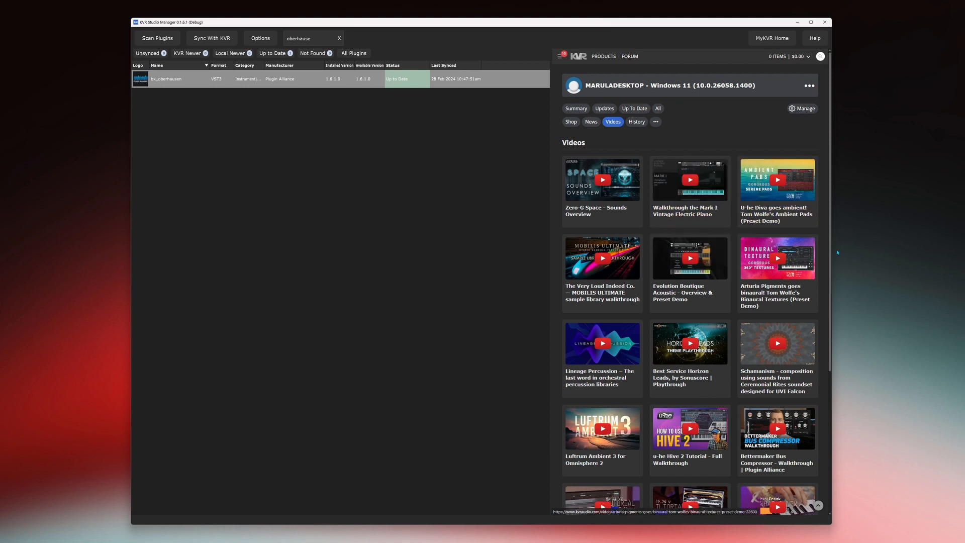
pyautogui.scroll(-3)
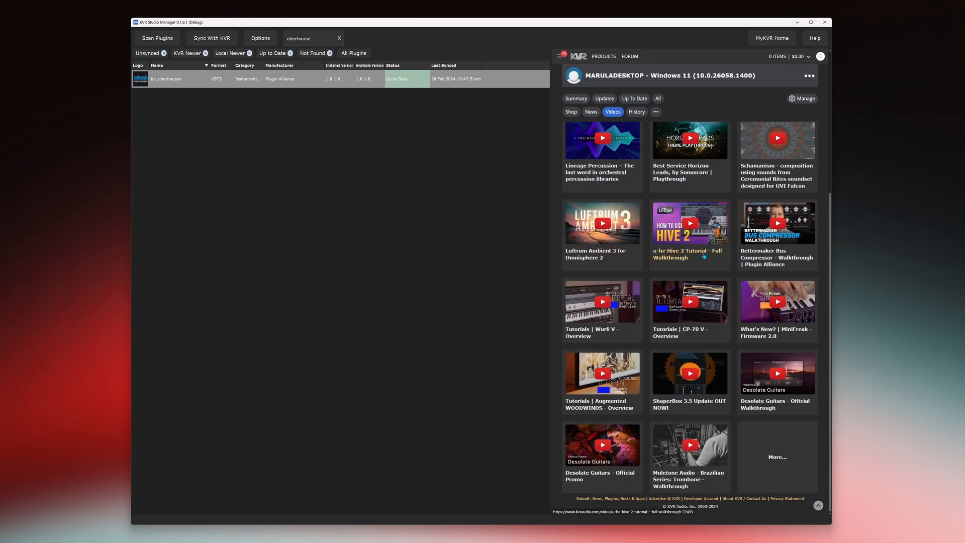
pyautogui.scroll(3)
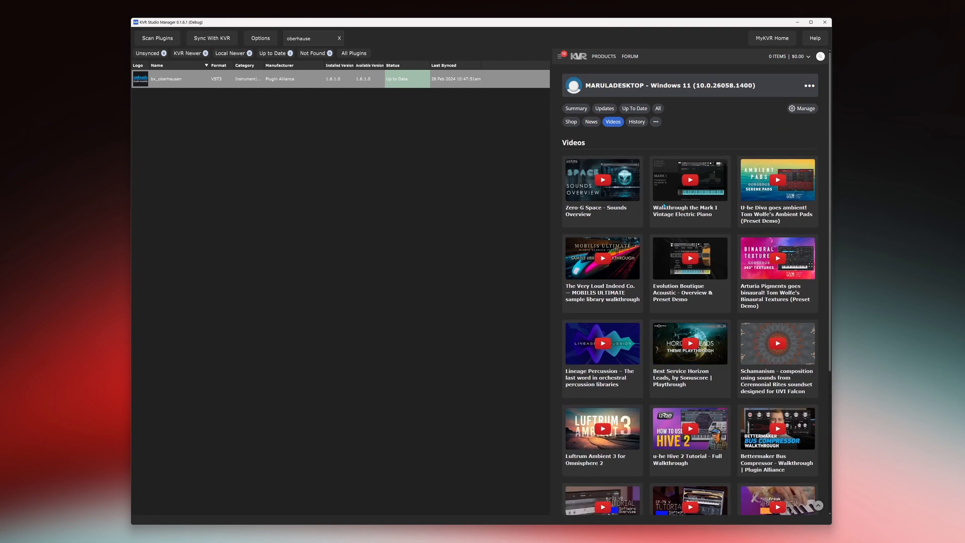
pyautogui.moveTo(637, 121)
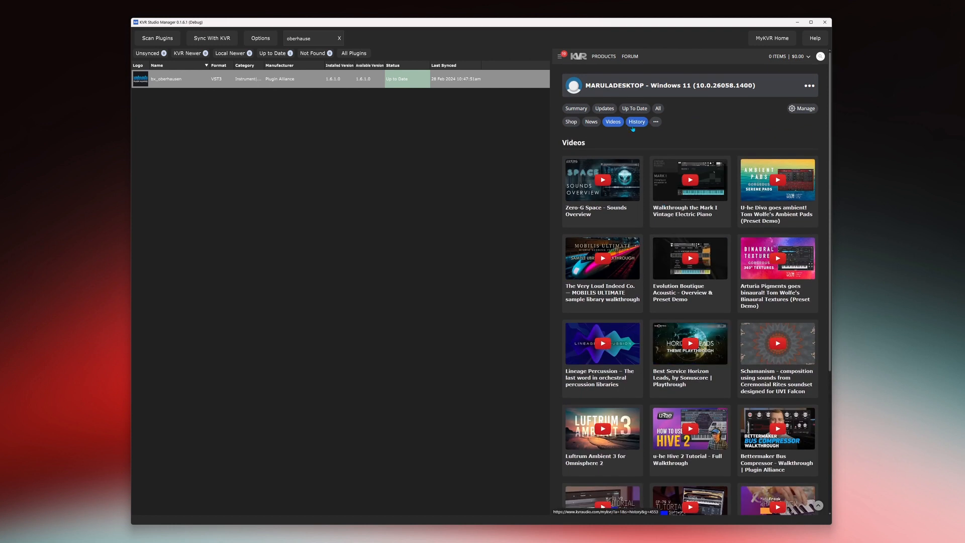
# - Show the group History table and scroll down through the added plugins
pyautogui.click(637, 121)
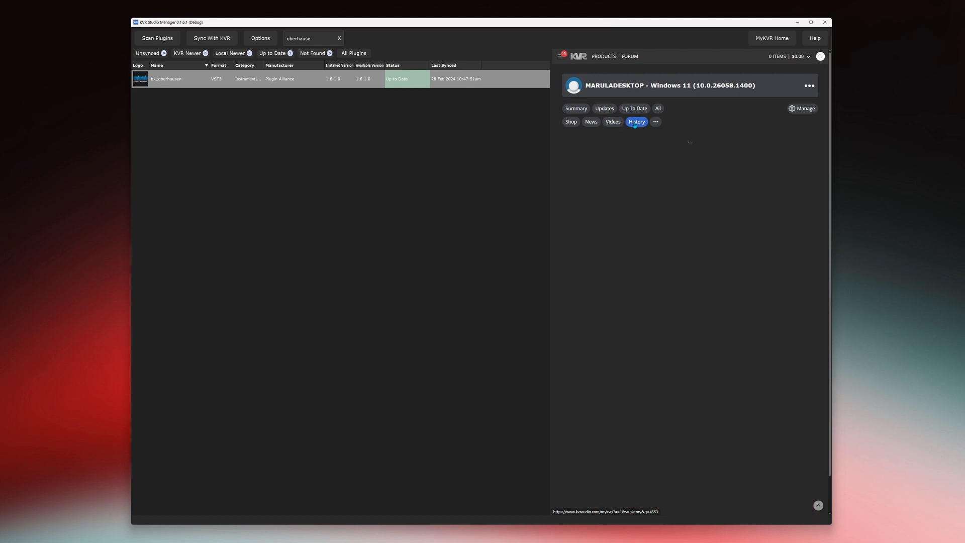
pyautogui.click(636, 122)
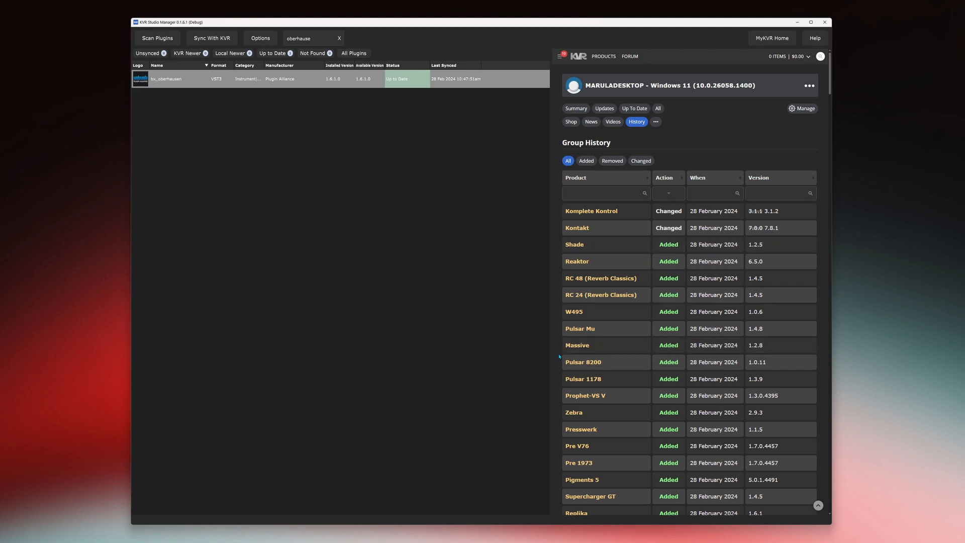
pyautogui.scroll(-3)
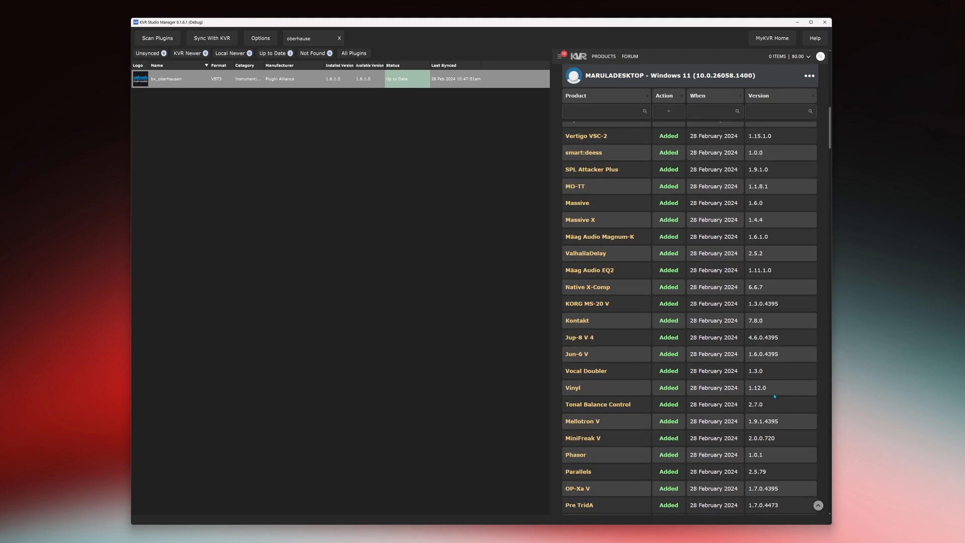
pyautogui.scroll(-3)
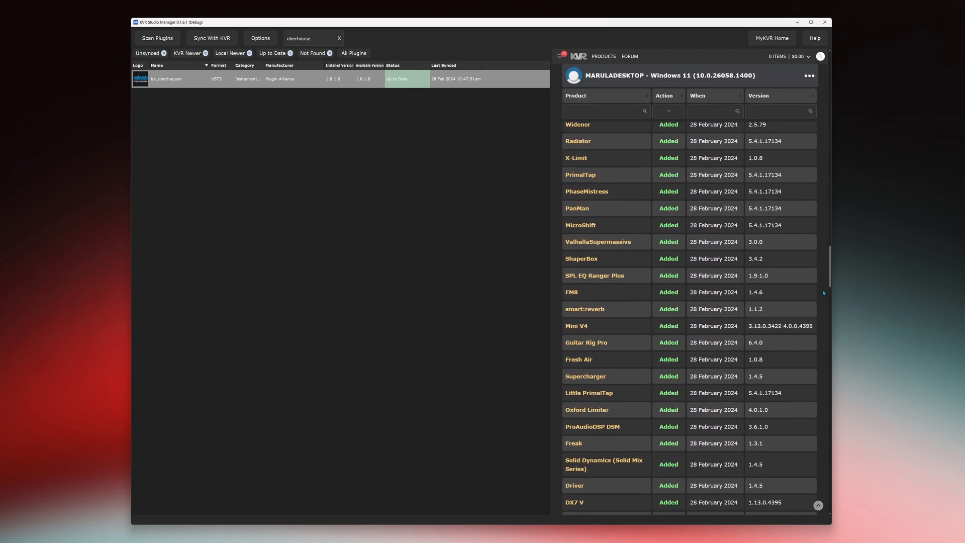
pyautogui.scroll(-3)
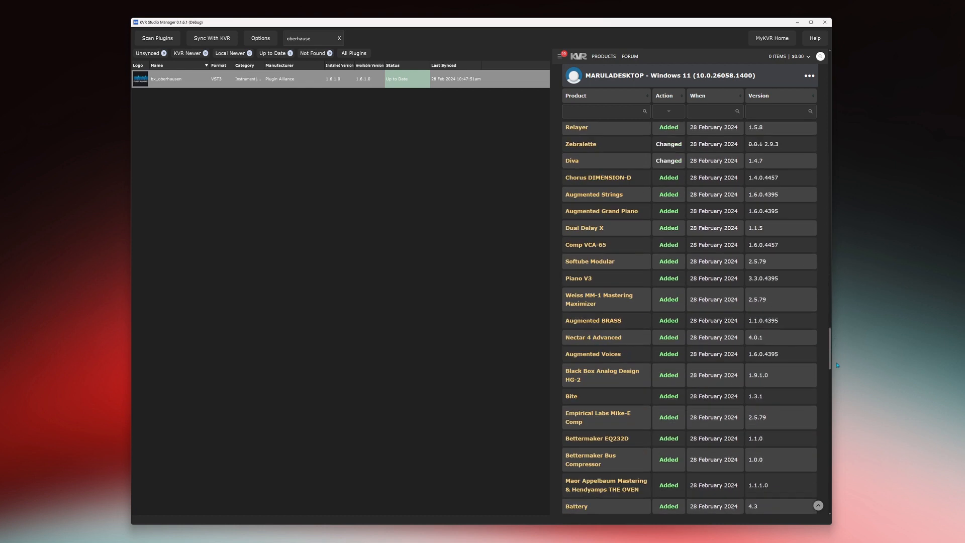
pyautogui.scroll(-3)
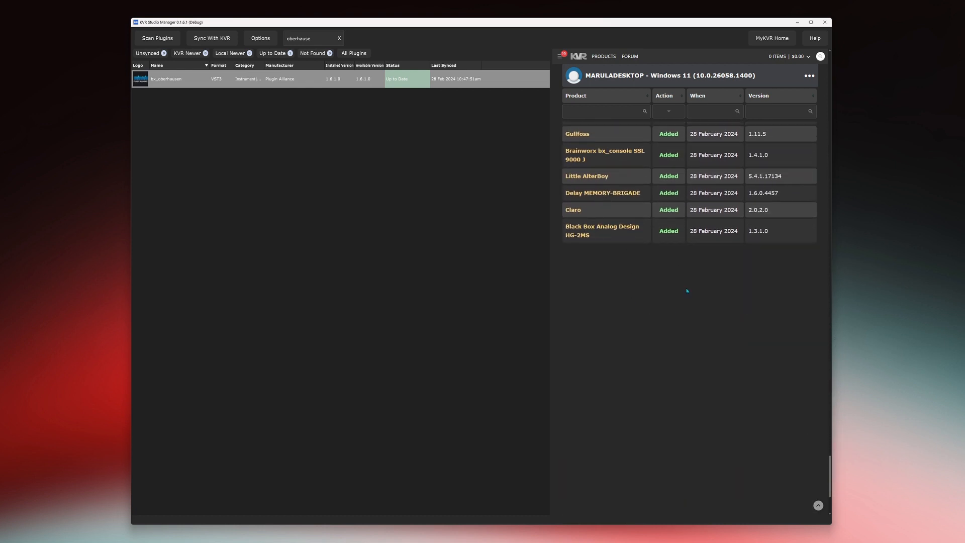
# - Scroll through the rest of the Group History entries and back toward the top
pyautogui.scroll(-3)
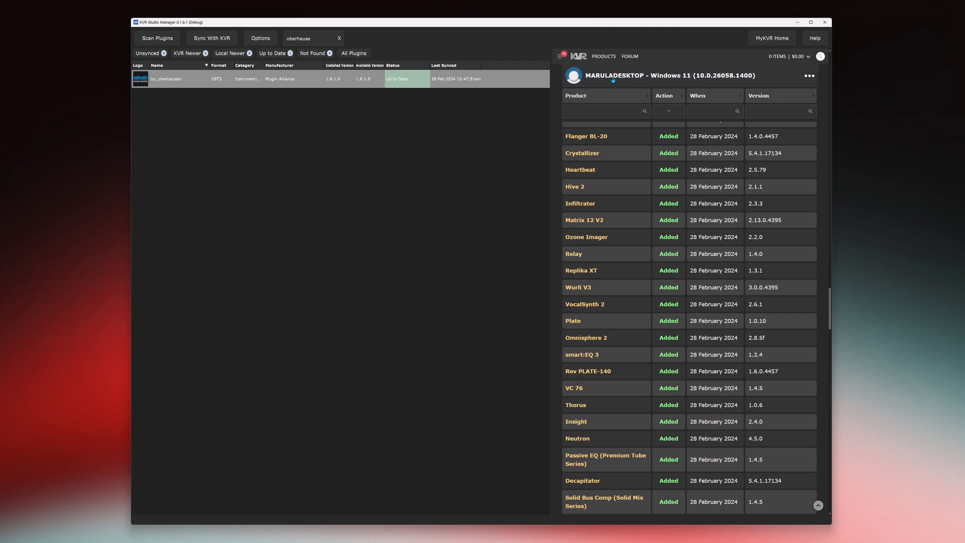
pyautogui.scroll(3)
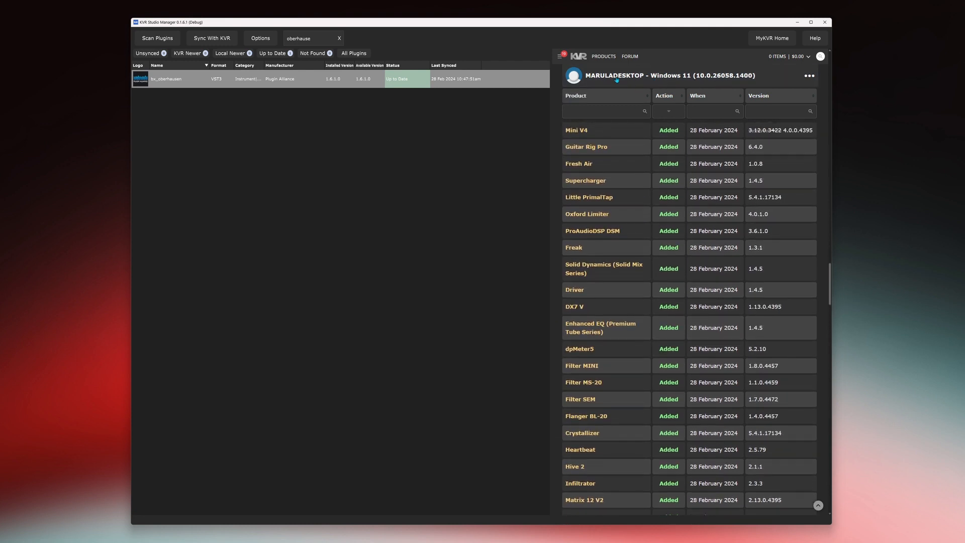
pyautogui.moveTo(690, 77)
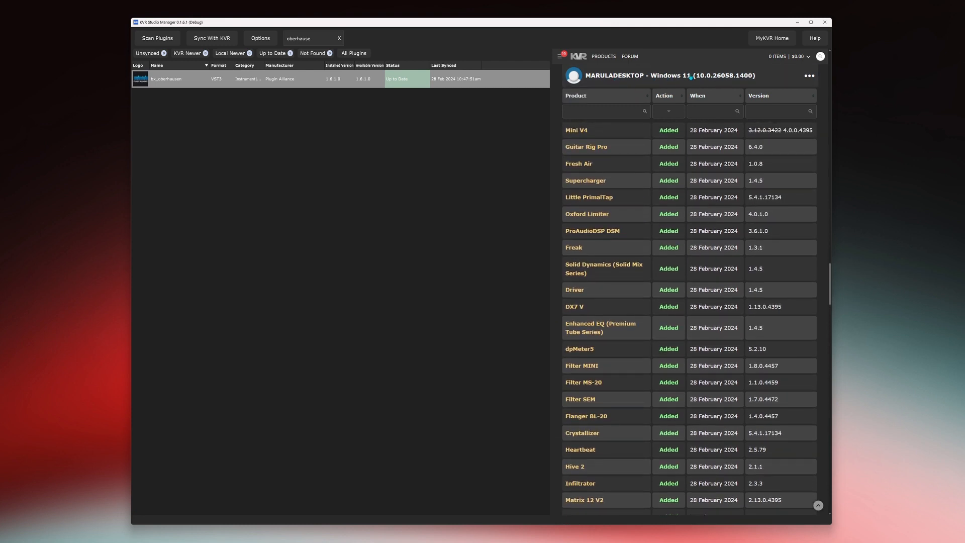
pyautogui.scroll(-3)
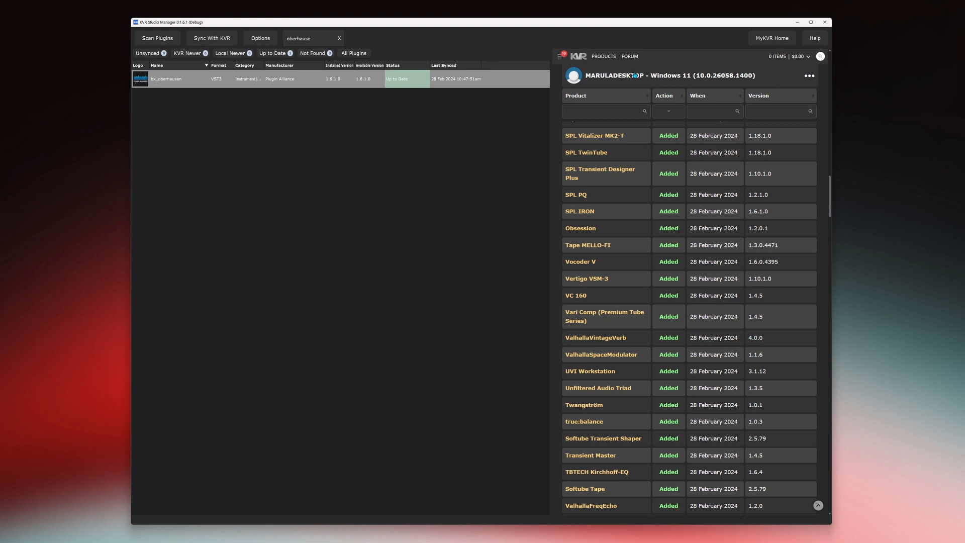
pyautogui.scroll(3)
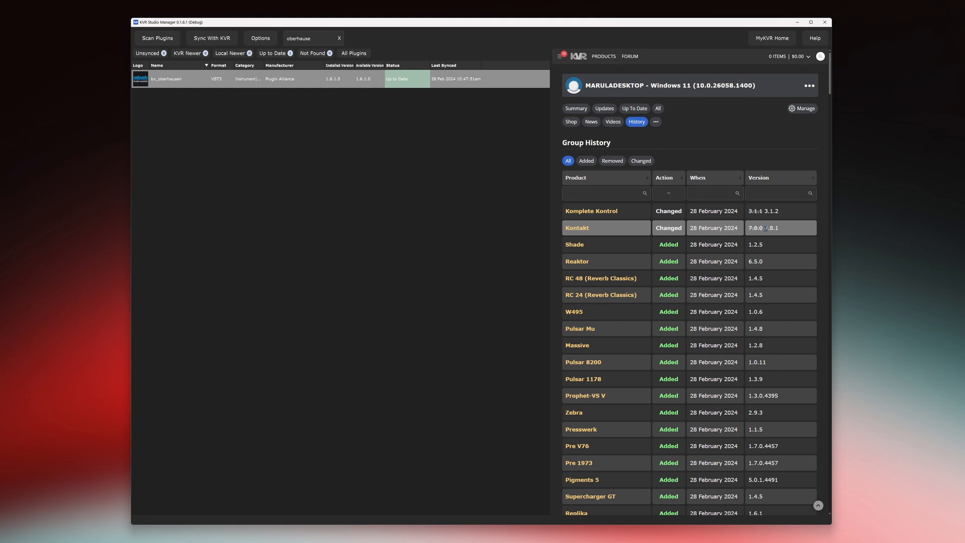
# - Open the group dropdown listing All Product Groups, Create Group and Global Options
pyautogui.click(575, 108)
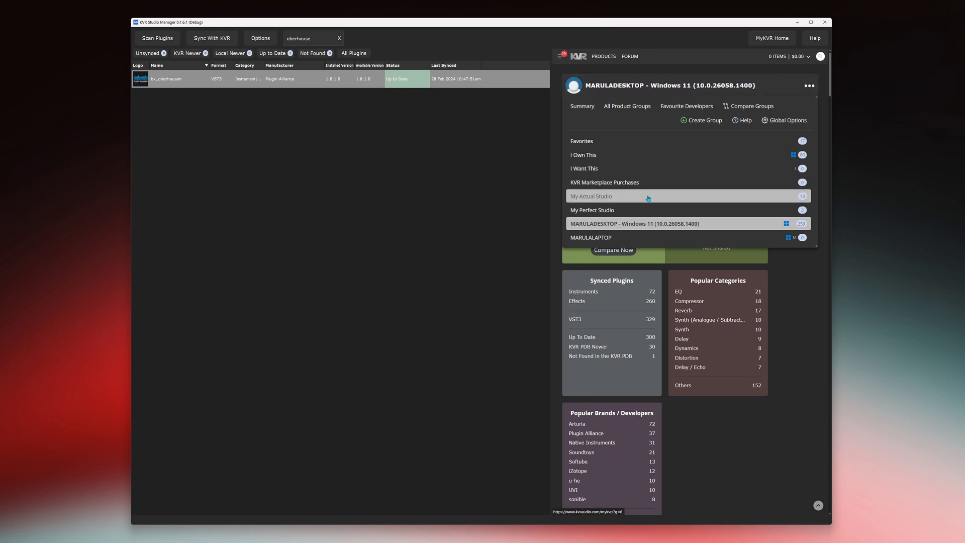
pyautogui.click(635, 223)
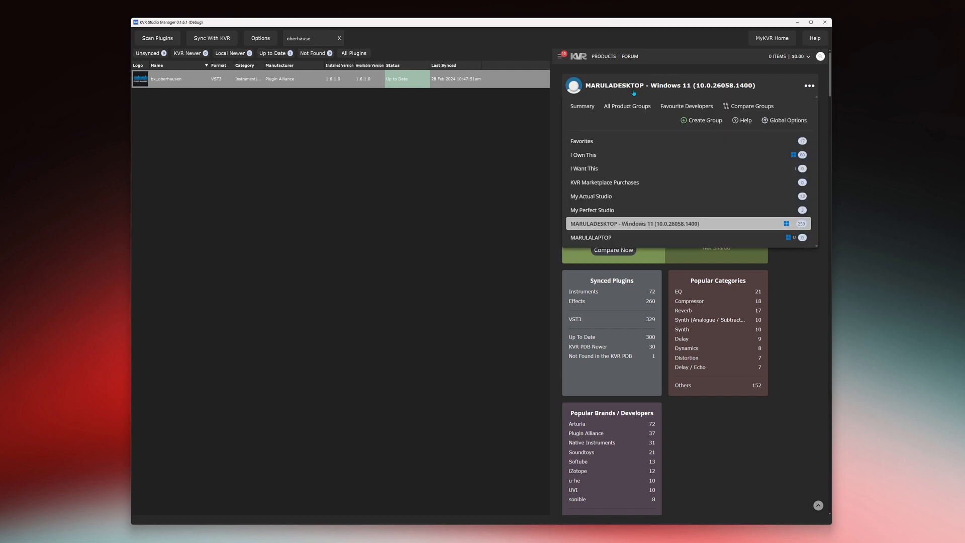
pyautogui.moveTo(595, 237)
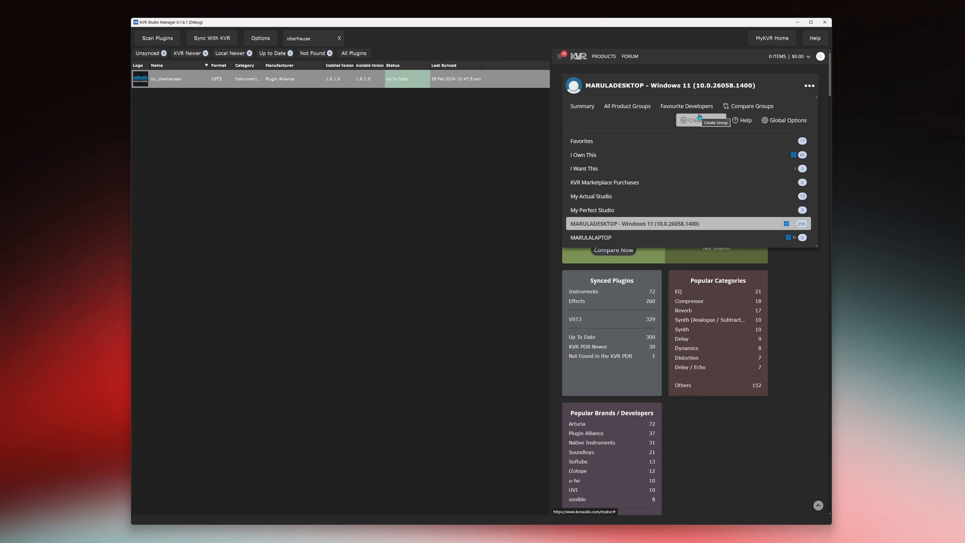
pyautogui.moveTo(700, 131)
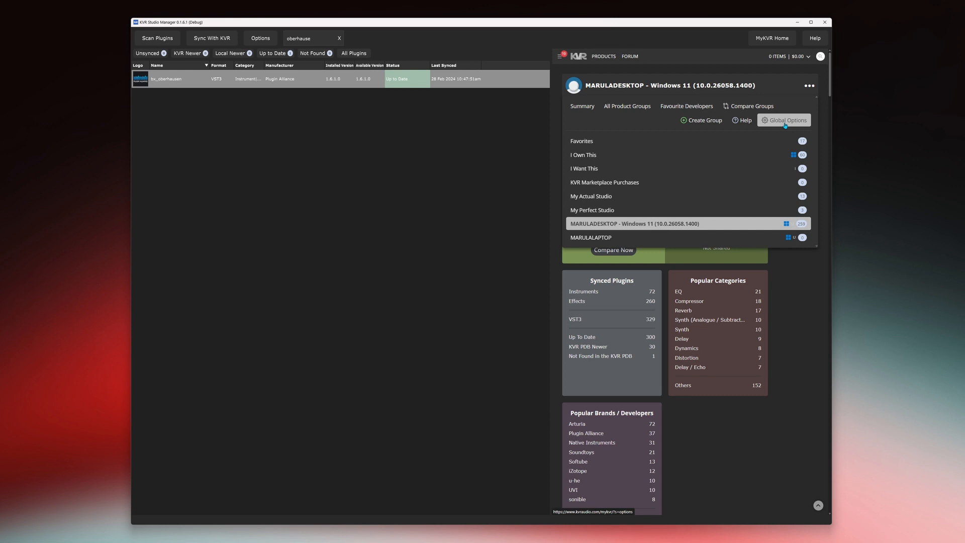
# - Show Global Options and scroll to the News Sections and Favourite Developers notifications
pyautogui.click(788, 120)
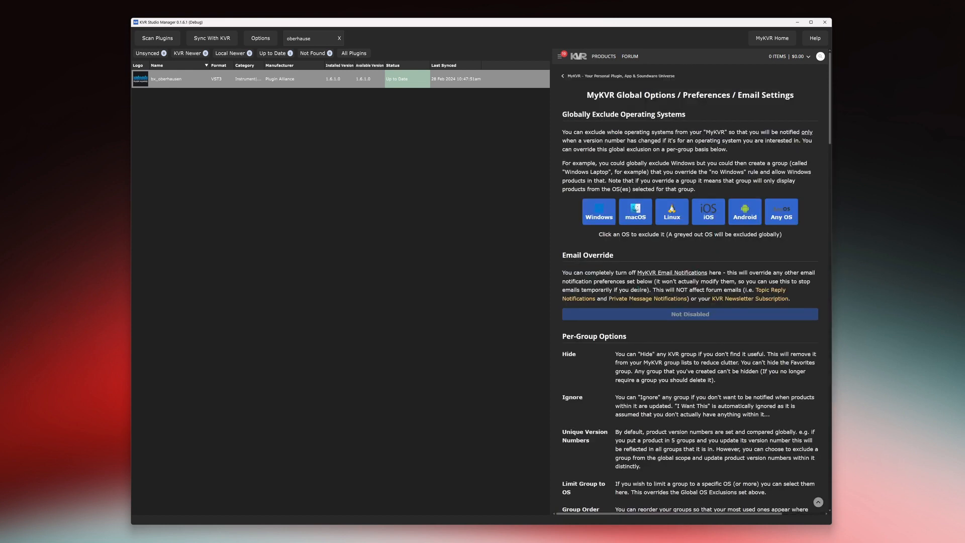
pyautogui.scroll(-3)
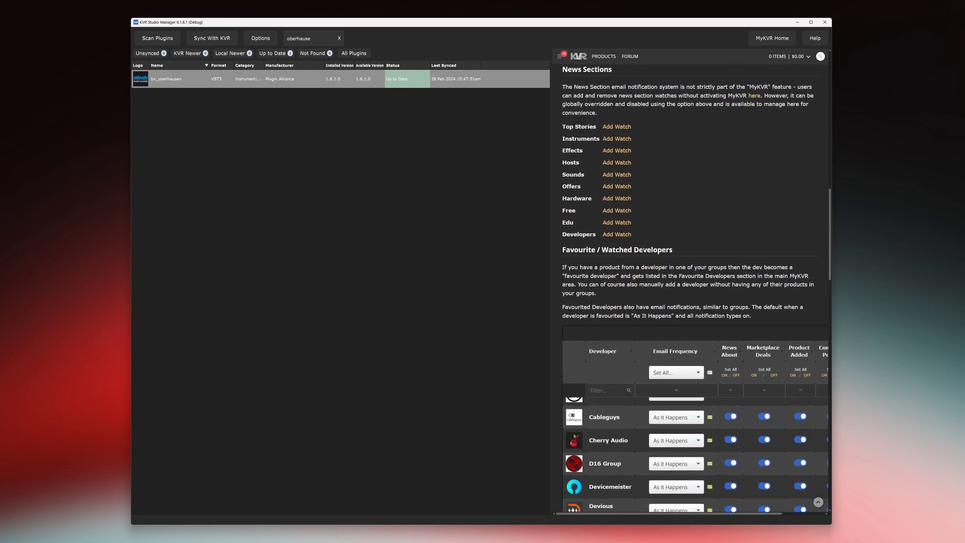
pyautogui.scroll(-3)
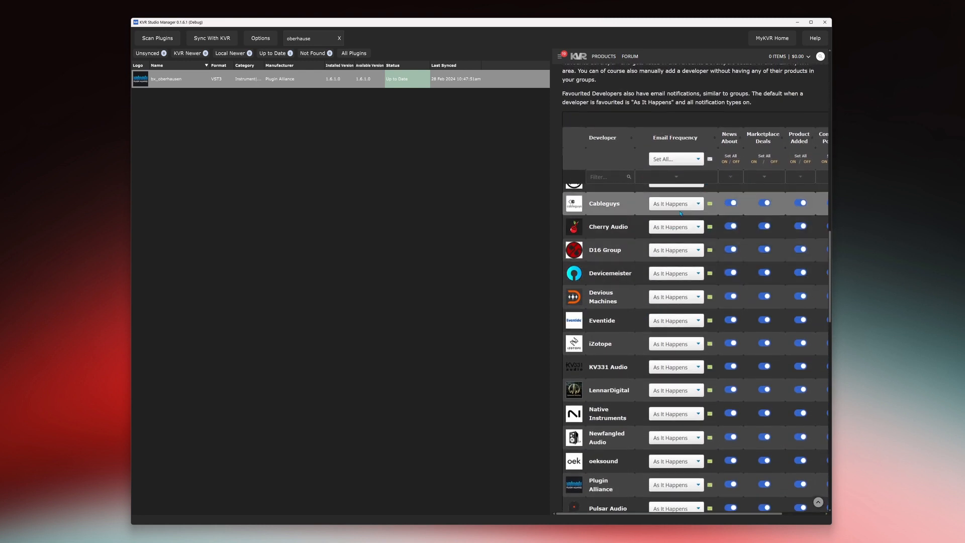